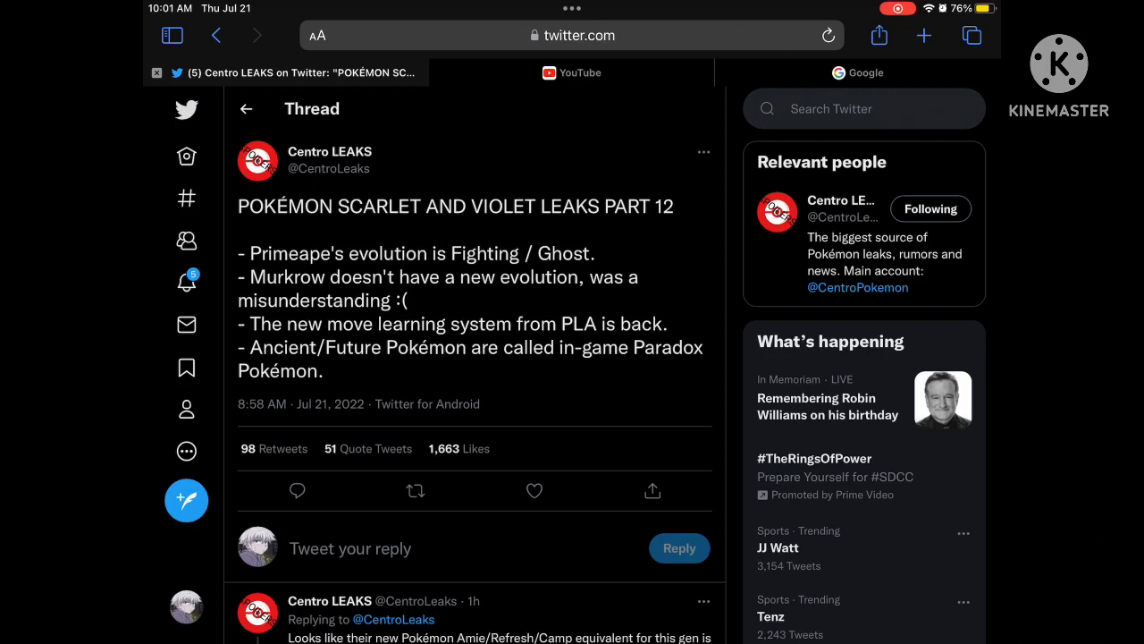
- Scroll the Part 12 thread to reveal replies on Pokémon Picnic, Paradox Pokémon and Rotom Catalog
left_click(534, 491)
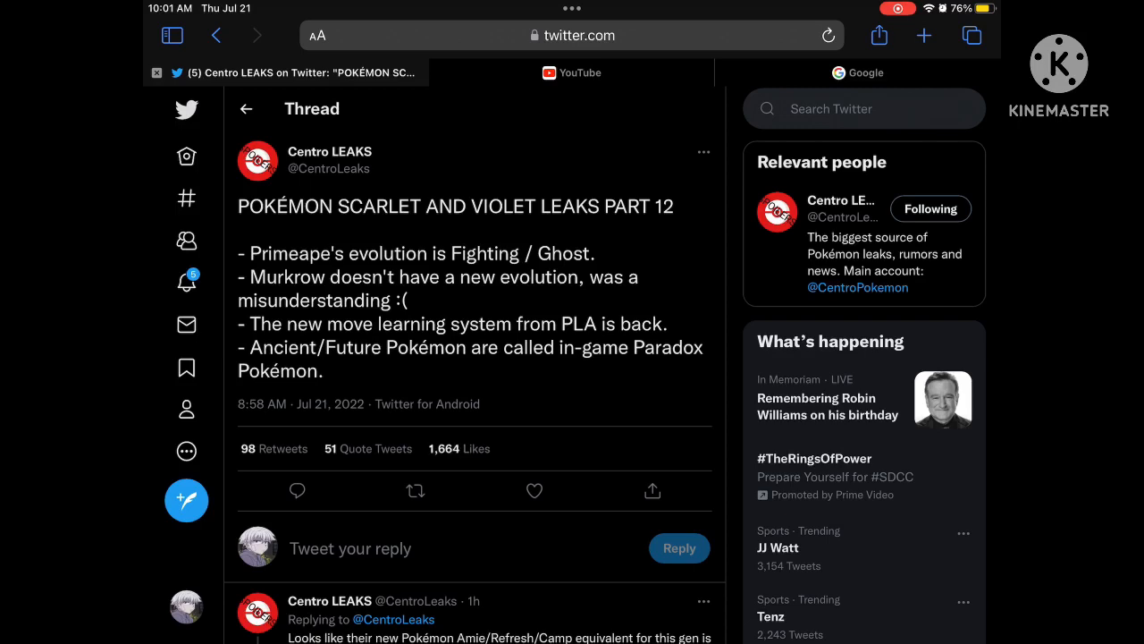
scroll("down", 3)
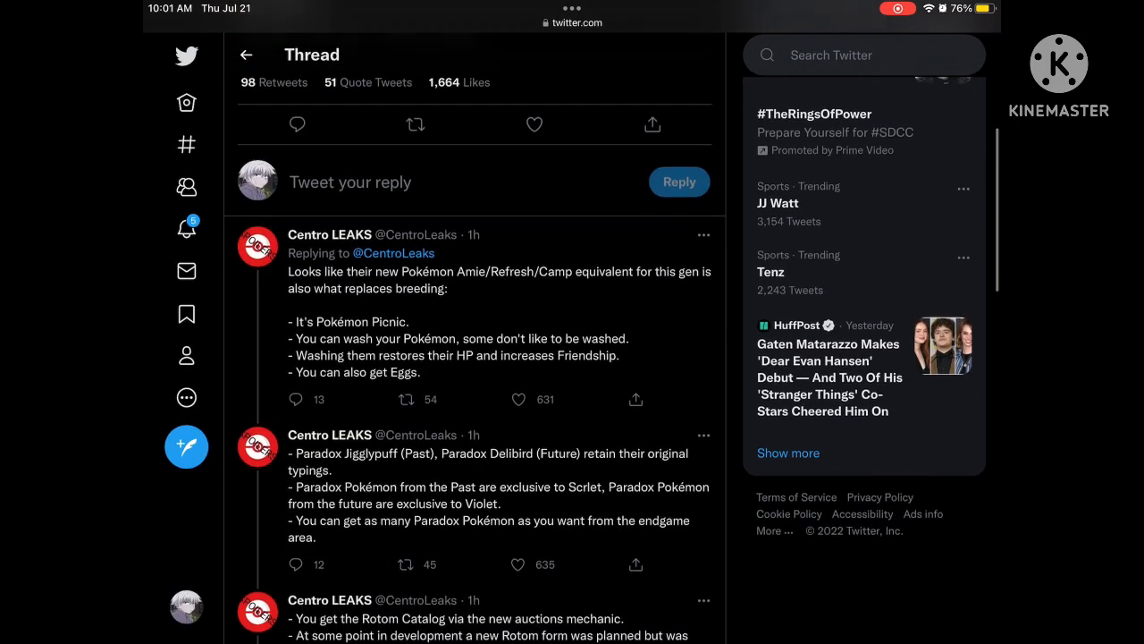
scroll("up", 3)
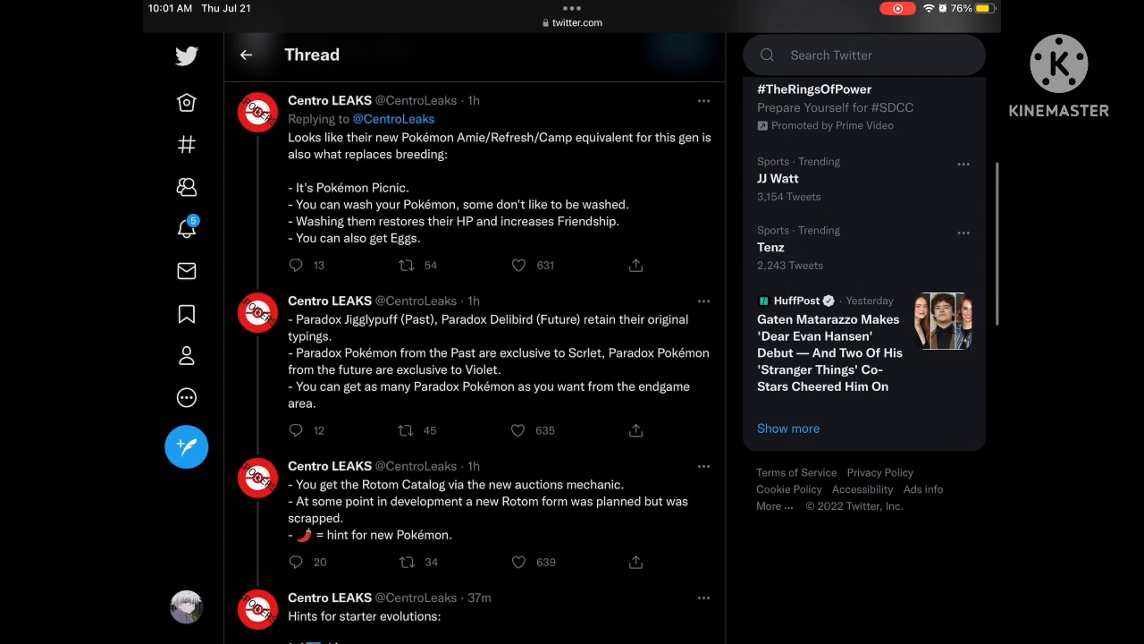
scroll("up", 3)
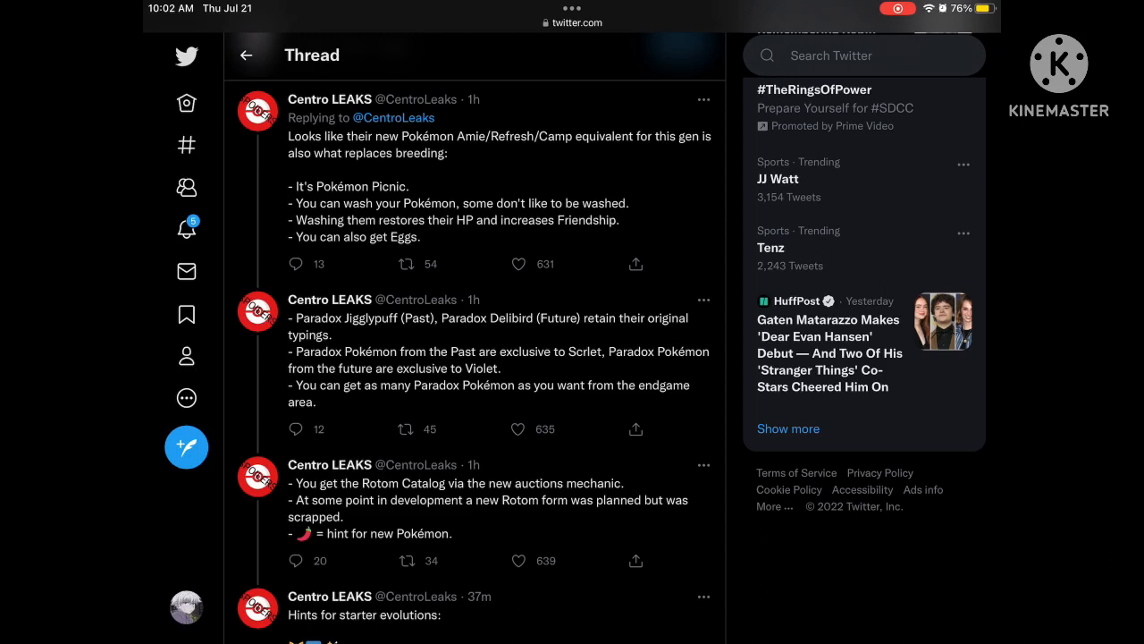
left_click(516, 561)
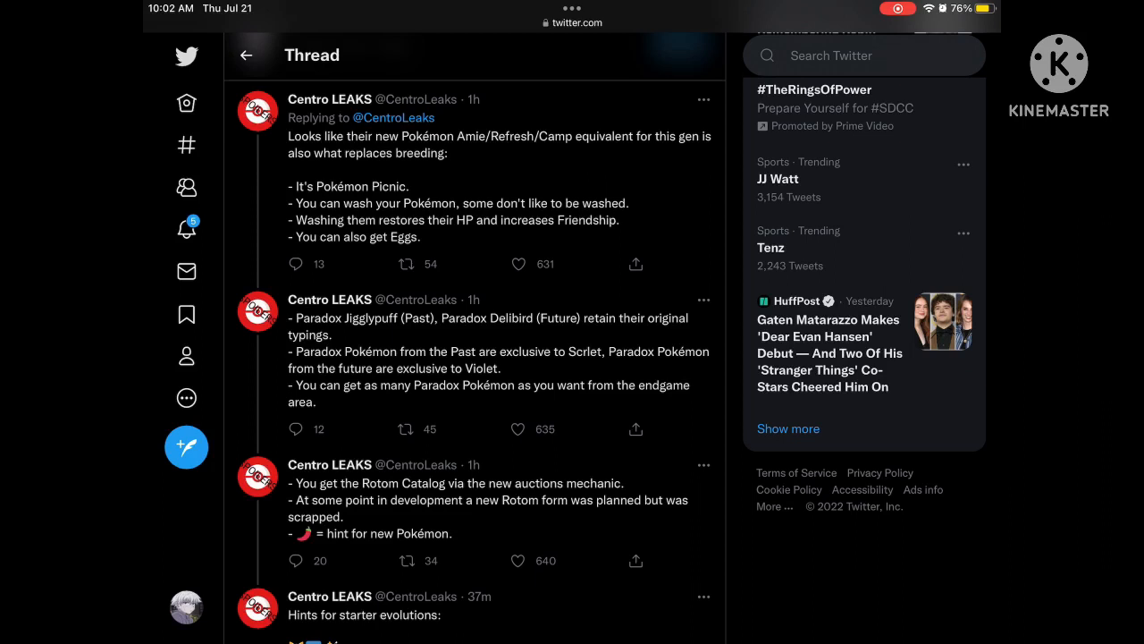
left_click(516, 263)
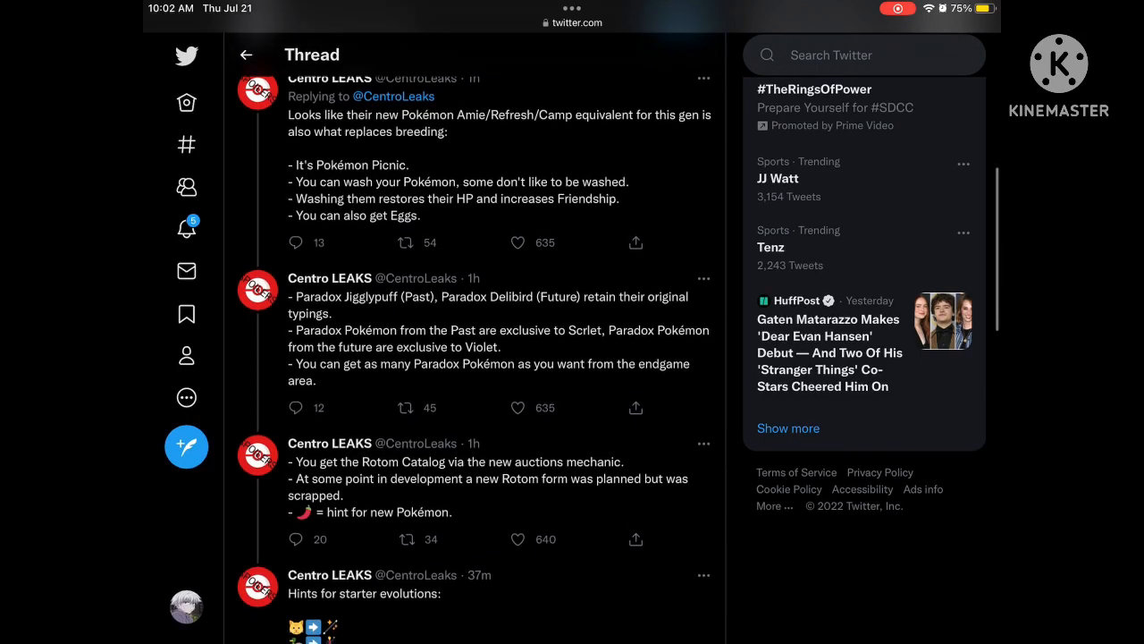
- Open the Centro LEAKS 'Hints for starter evolutions' tweet on its own page
scroll("up", 3)
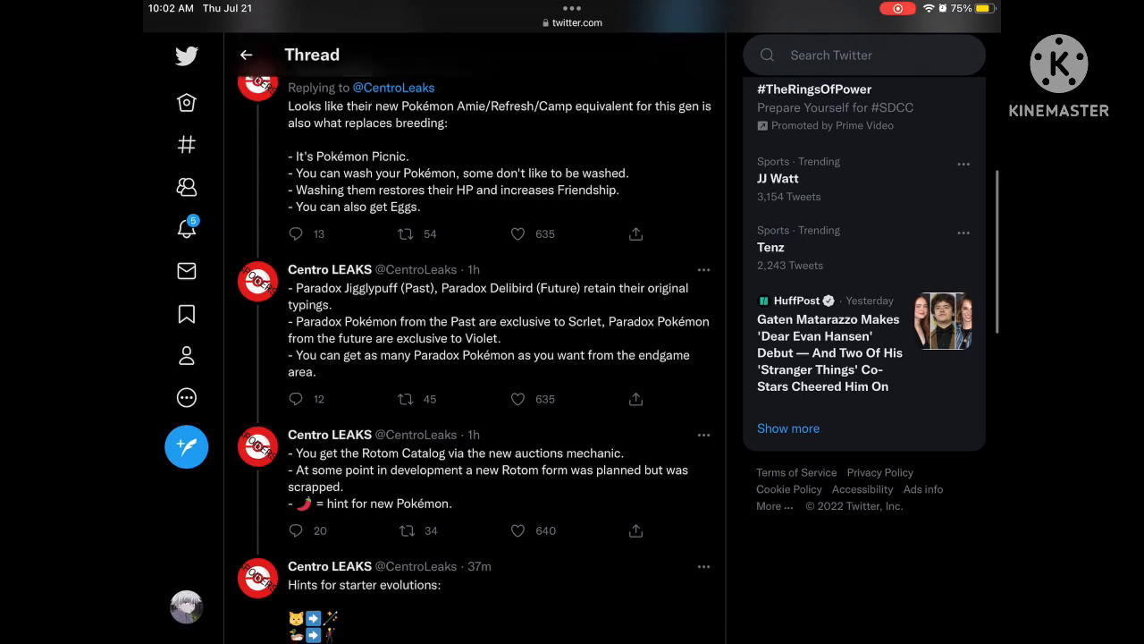
scroll("up", 3)
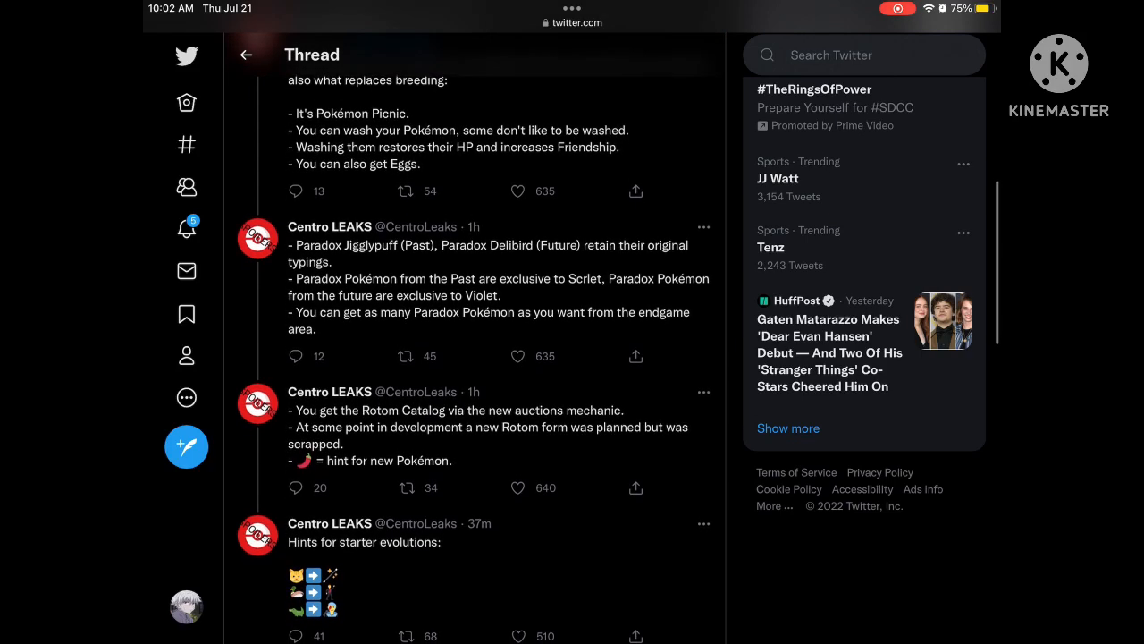
scroll("up", 3)
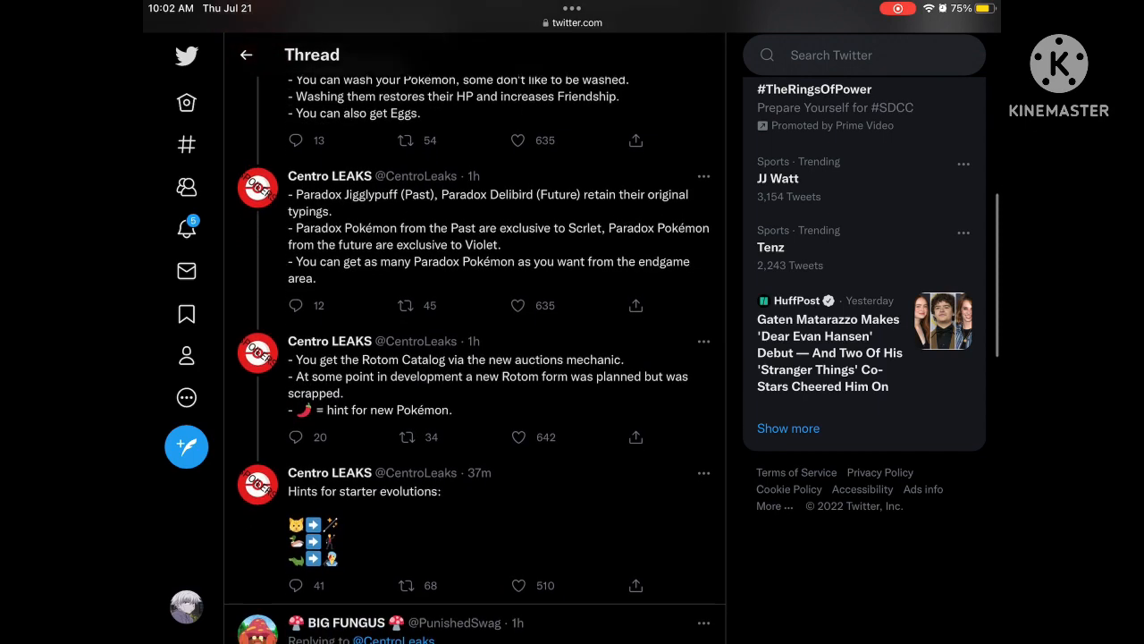
scroll("down", 3)
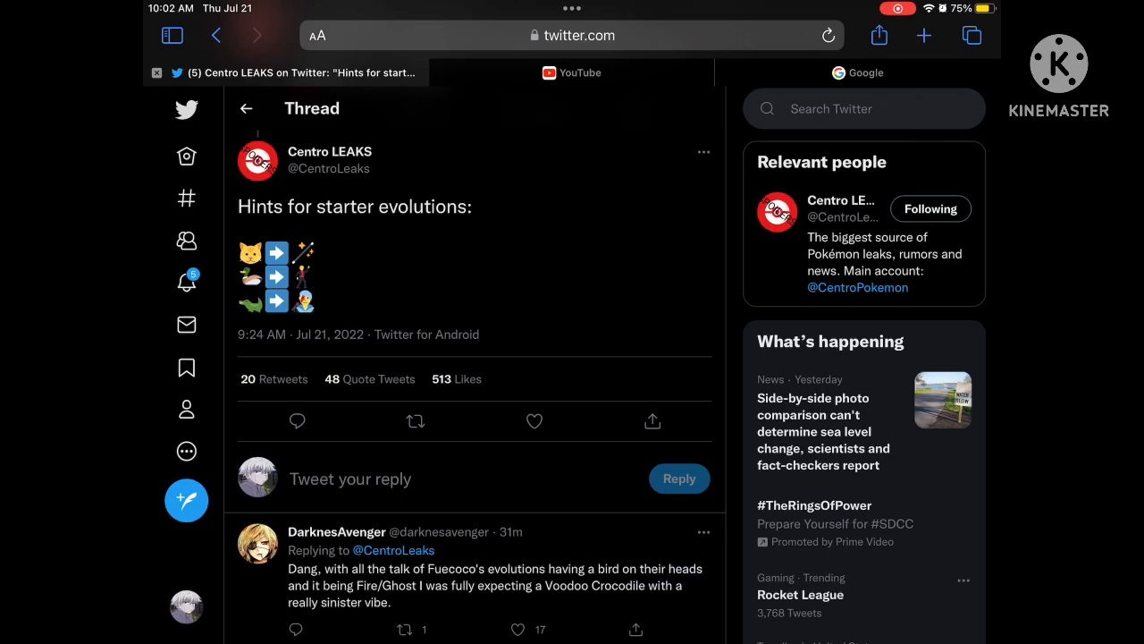
left_click(534, 421)
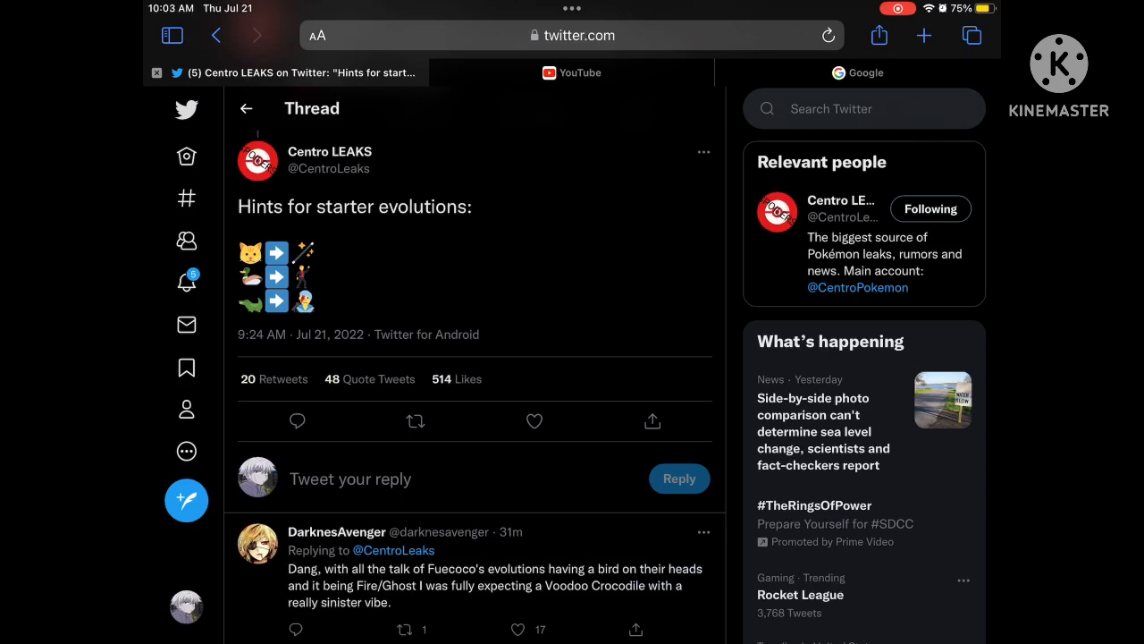